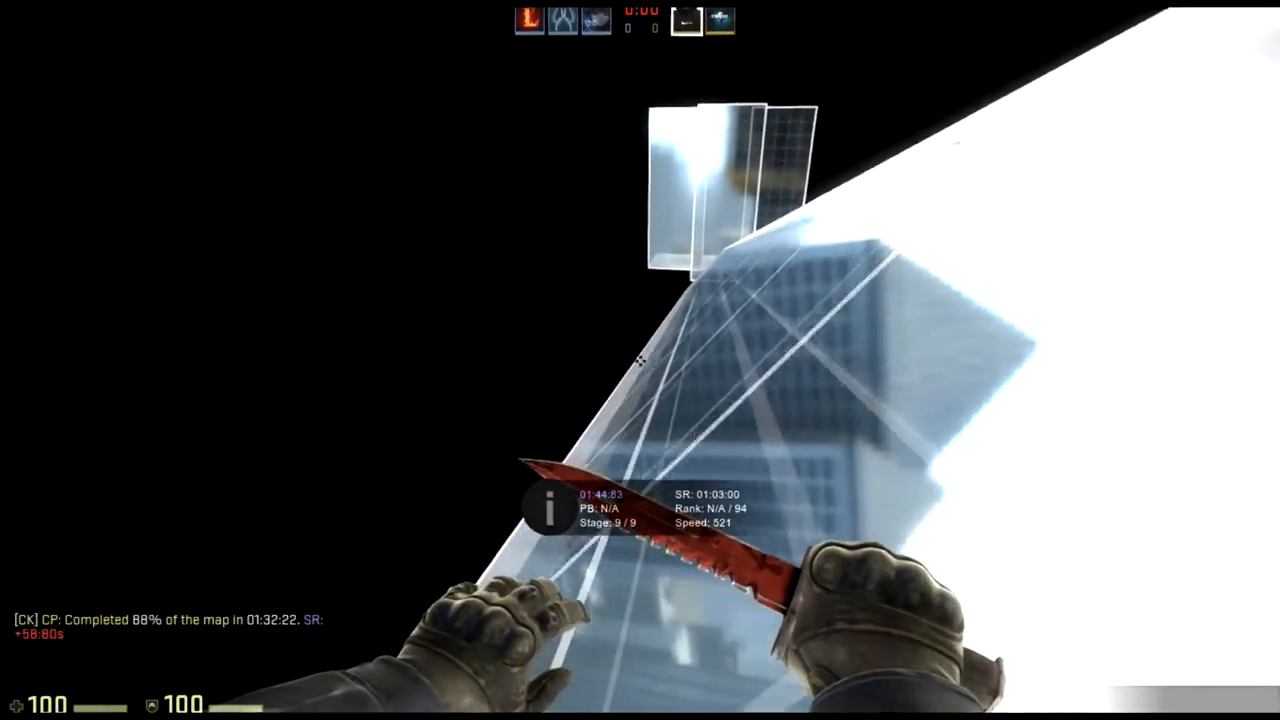
key(Tab)
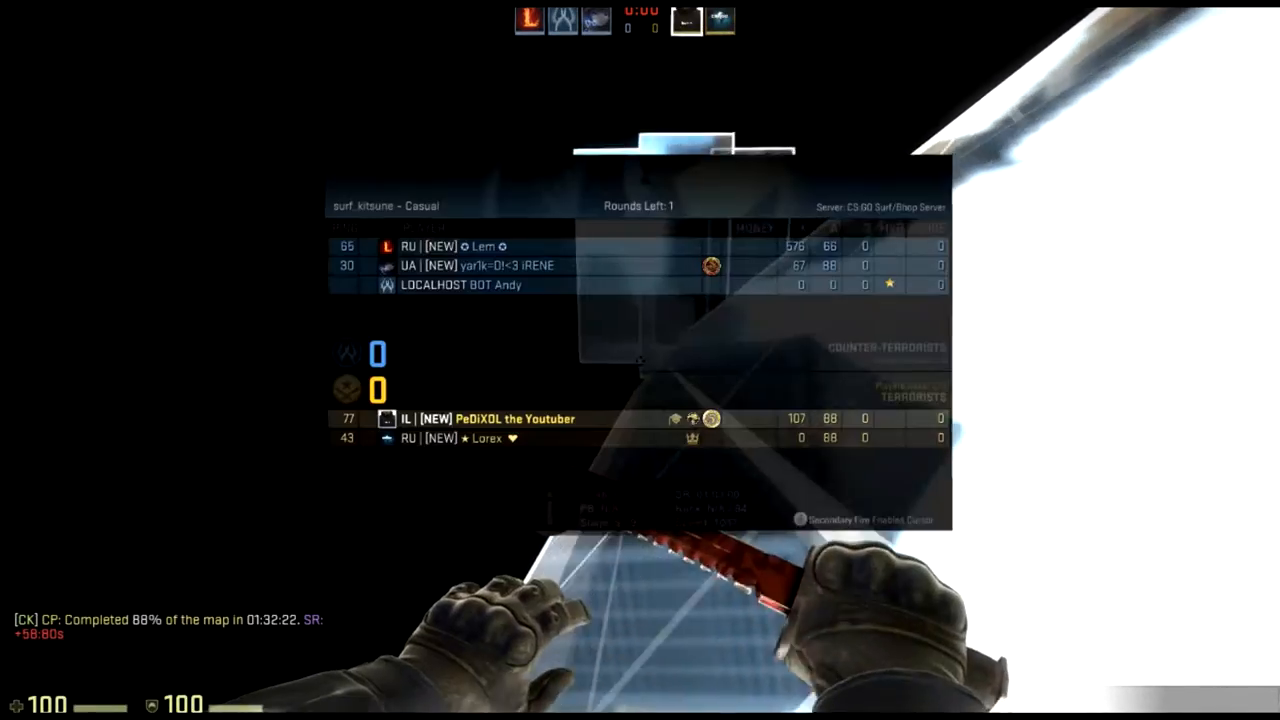